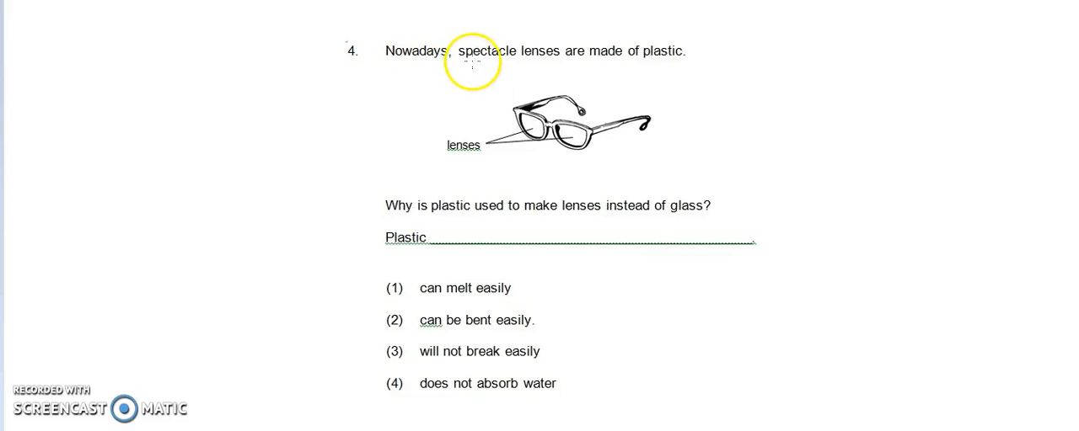
pyautogui.moveTo(634, 69)
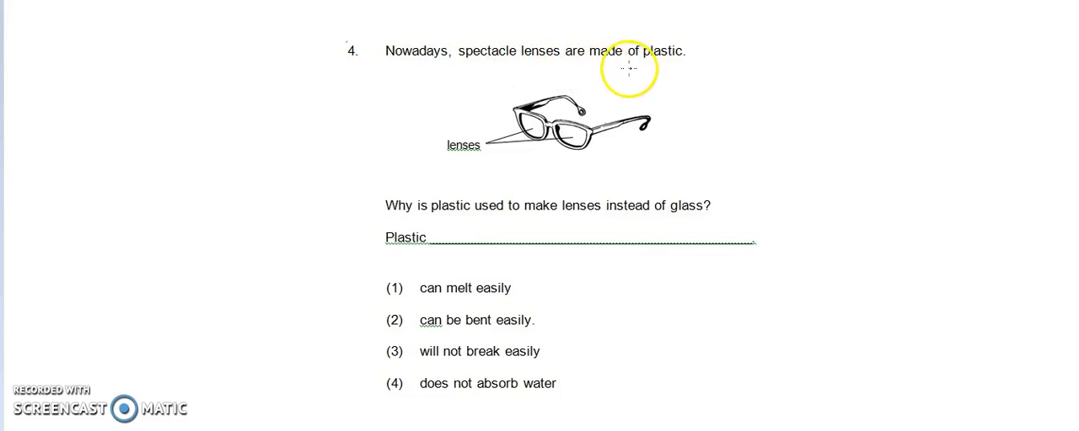
pyautogui.moveTo(553, 137)
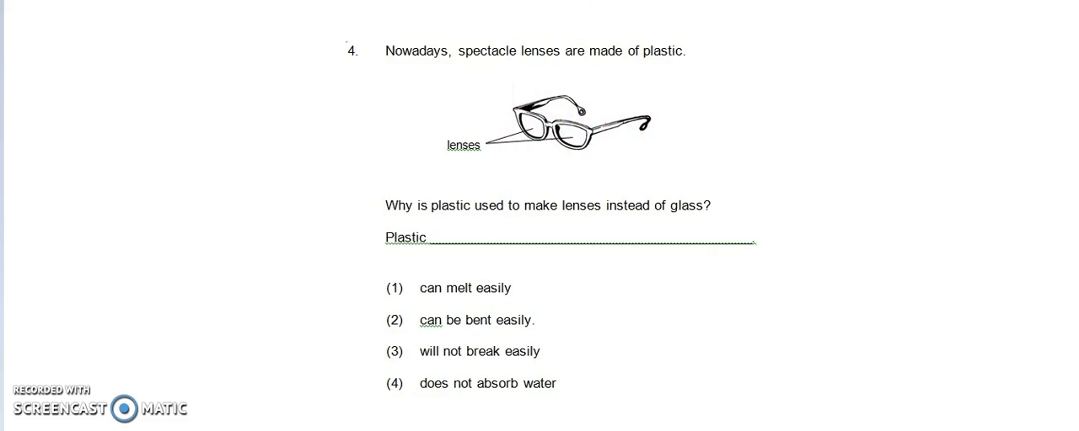
# - Strike through option (1) 'can melt easily' with the red pen
pyautogui.click(462, 211)
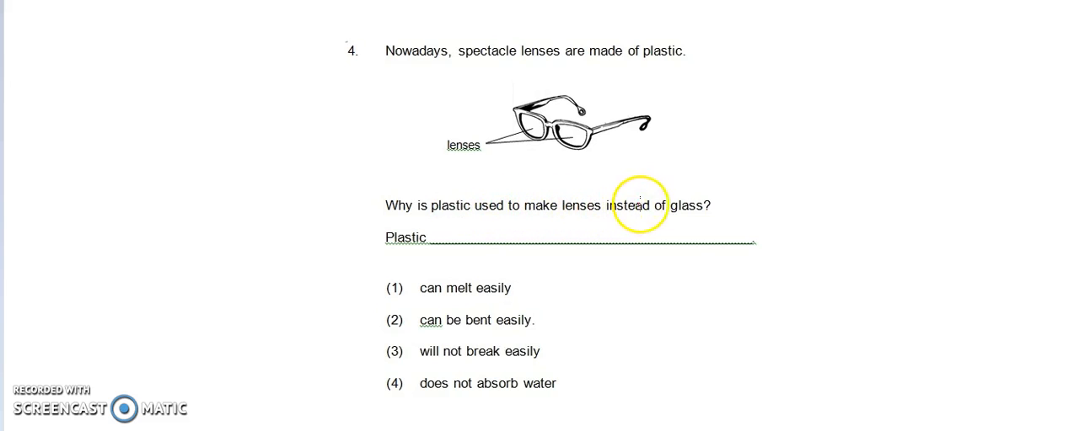
pyautogui.moveTo(439, 244)
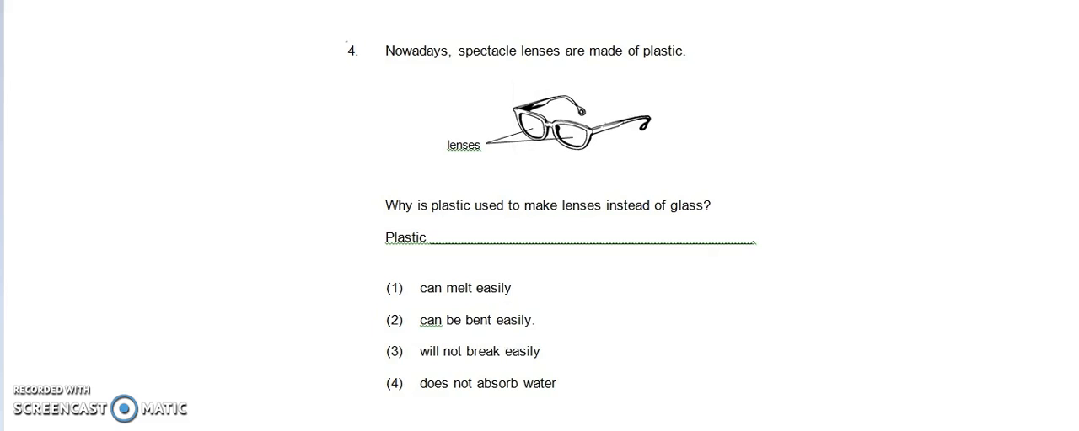
pyautogui.click(376, 294)
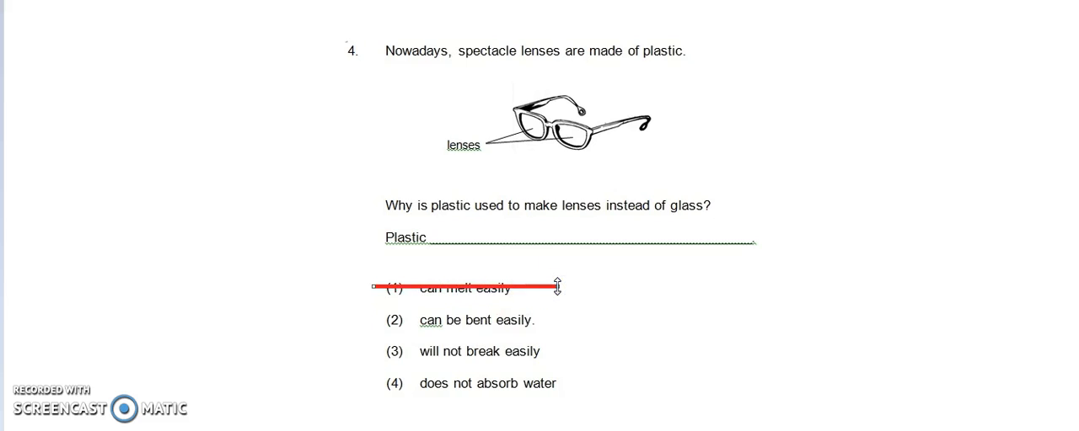
pyautogui.click(548, 148)
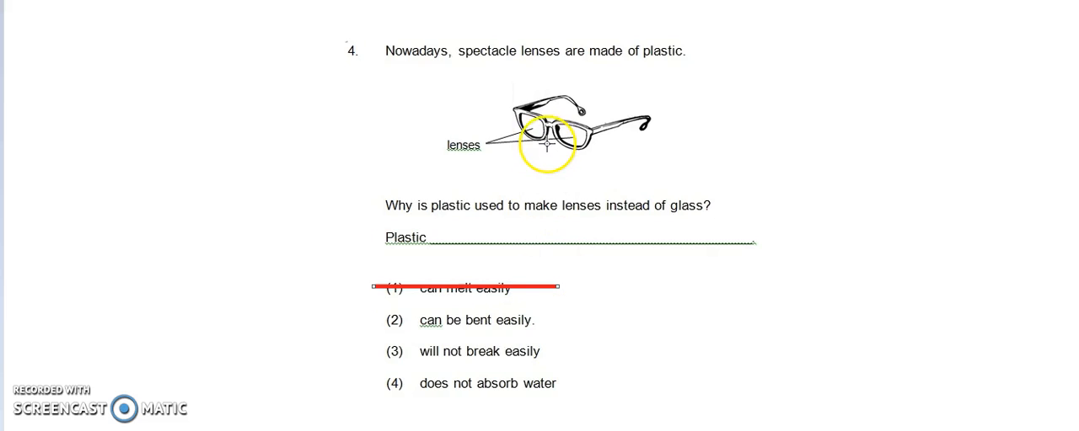
pyautogui.moveTo(480, 294)
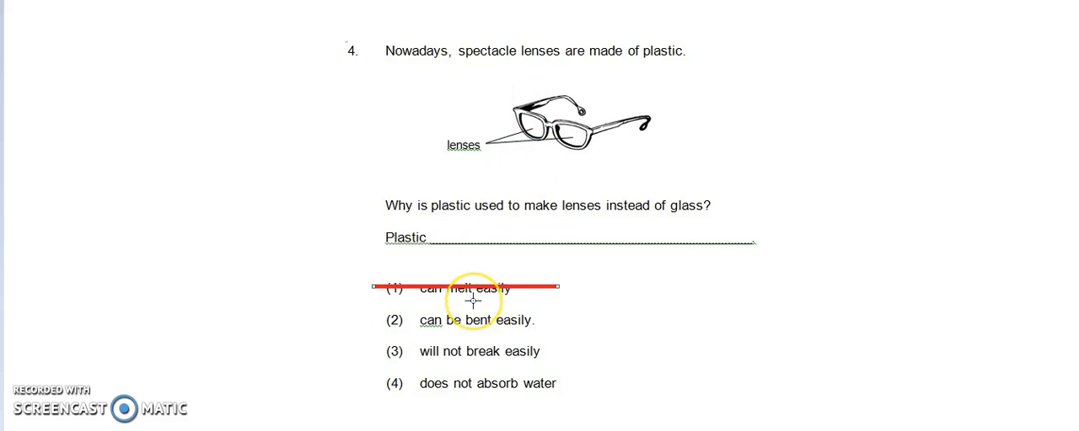
pyautogui.moveTo(383, 320)
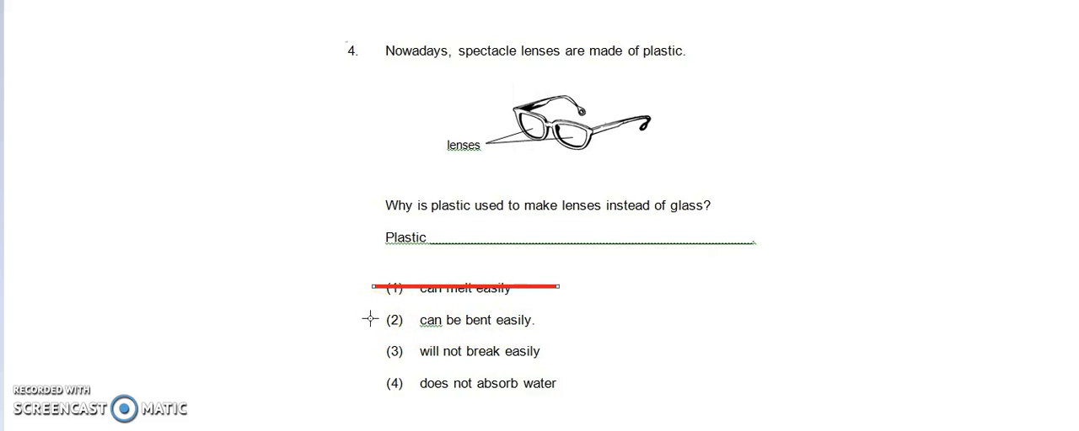
pyautogui.moveTo(374, 320); pyautogui.dragTo(573, 320)
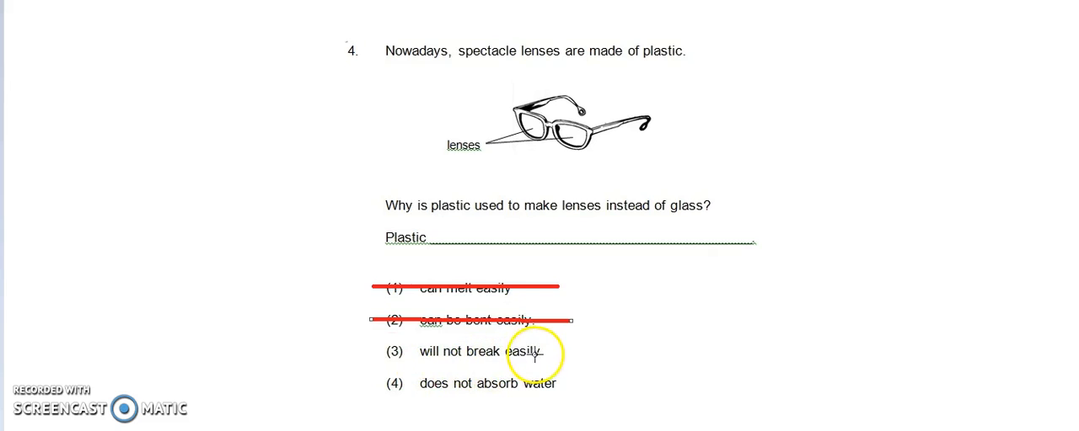
pyautogui.moveTo(582, 172)
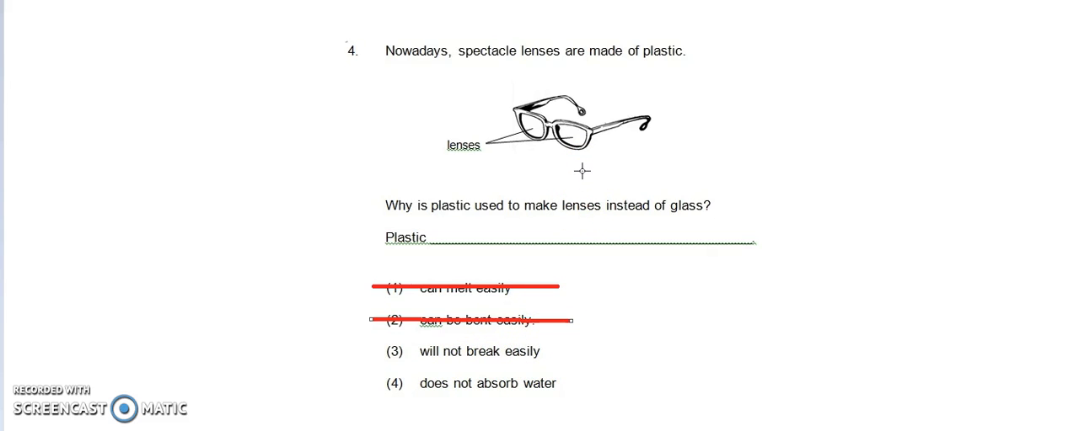
# - Strike through option (2) 'can be bent easily.' in red, leaving options (3) and (4)
pyautogui.click(584, 159)
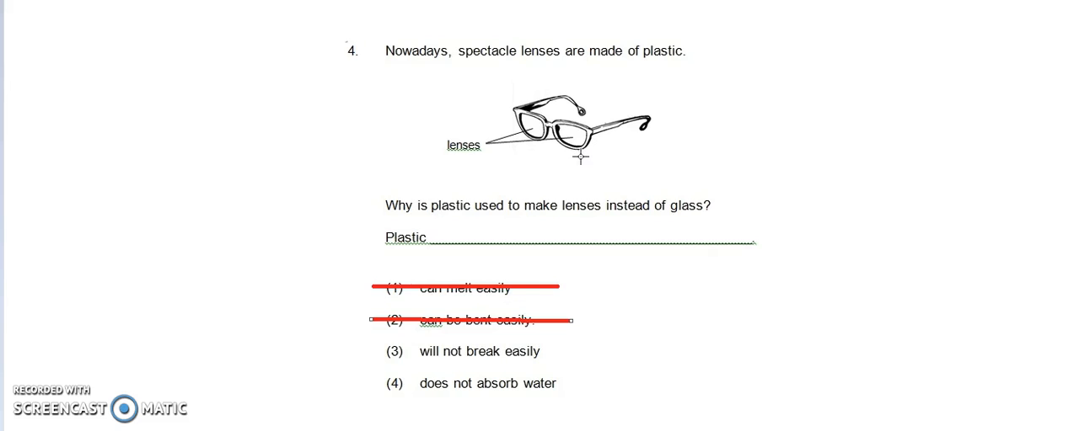
pyautogui.click(566, 166)
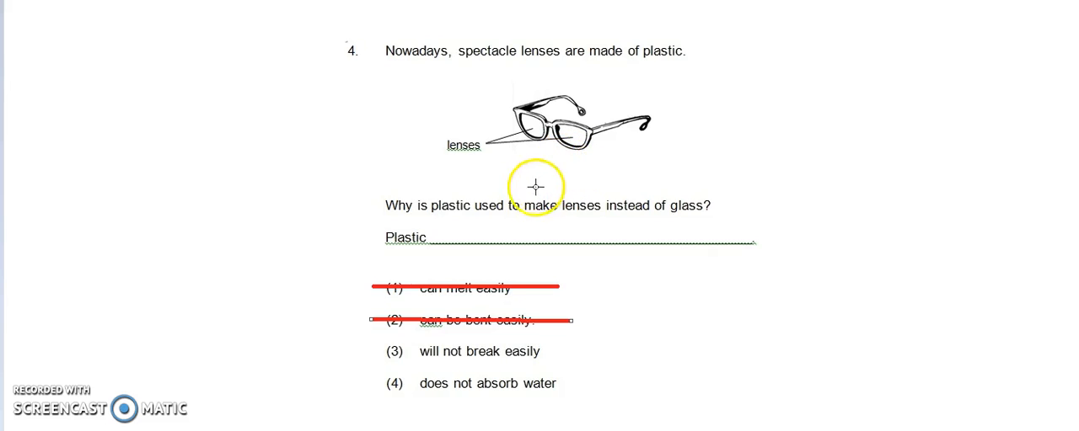
pyautogui.moveTo(371, 384)
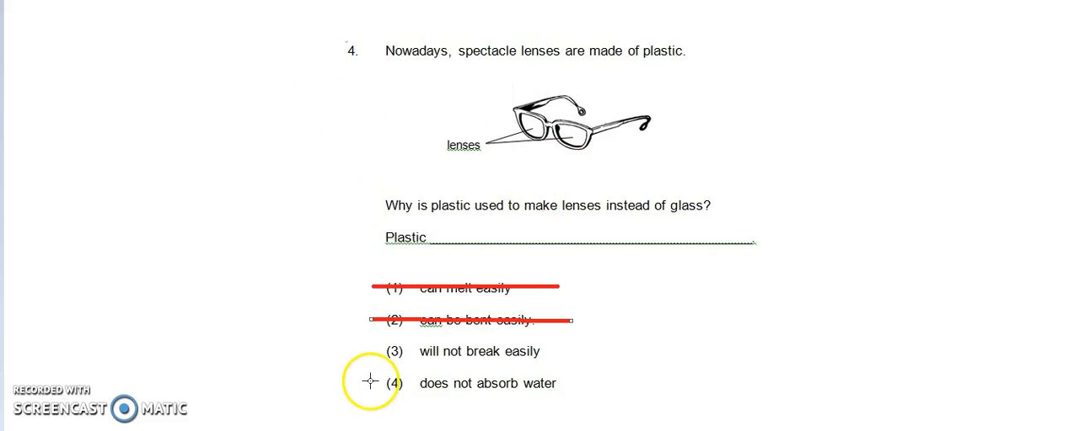